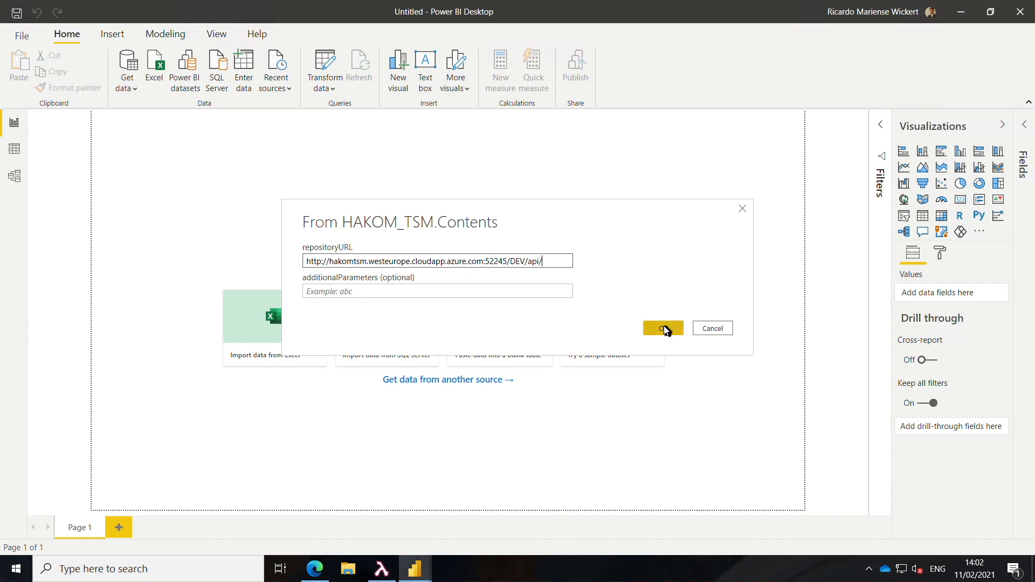
# Step: Submit the DEV API repository URL in the HAKOM_TSM.Contents dialog to load the Navigator
pyautogui.click(662, 328)
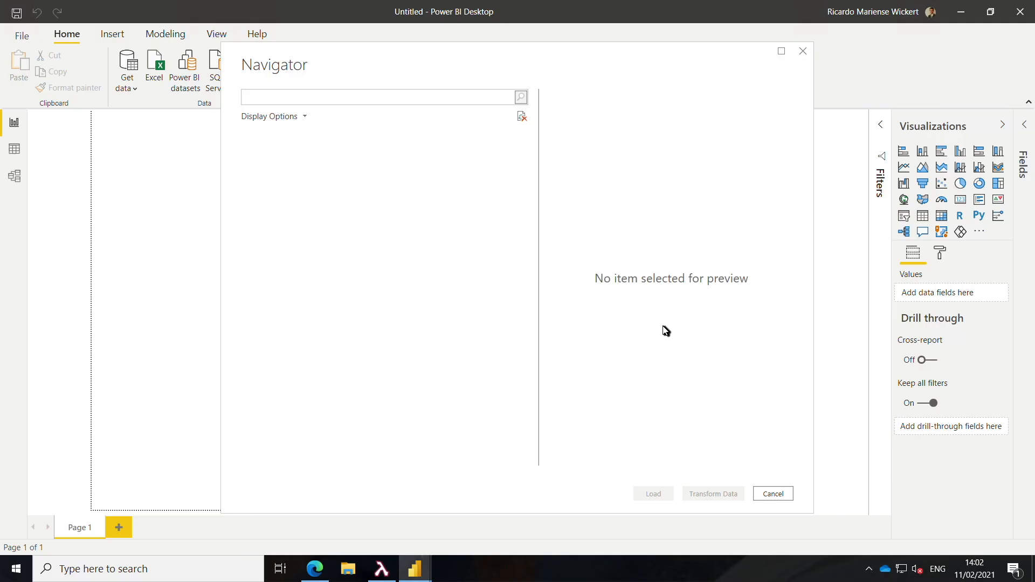